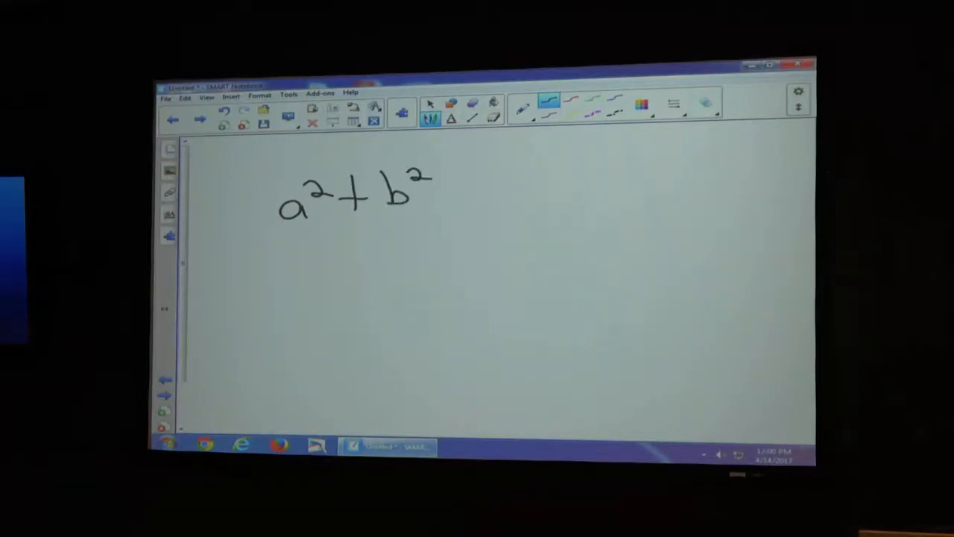
Step: Handwrite '= c' in digital ink right after the a² + b² expression
{"action": "left_click_drag", "start_coordinate": [447, 186], "coordinate": [537, 179]}
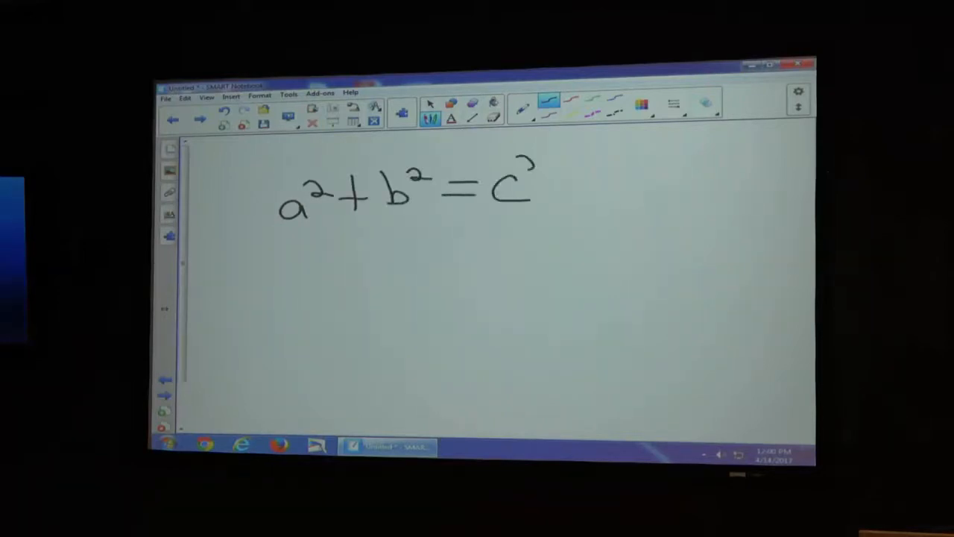